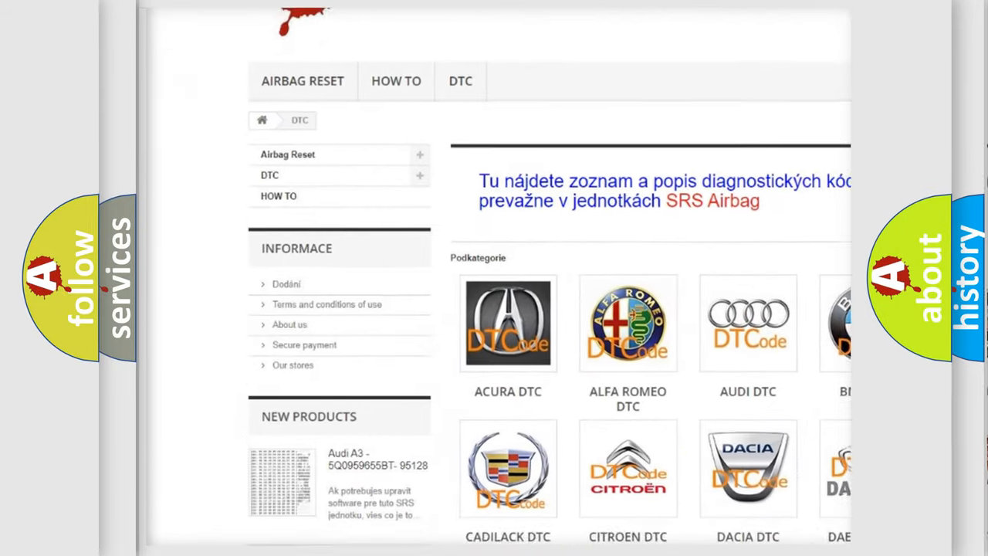
pyautogui.scroll(-3)
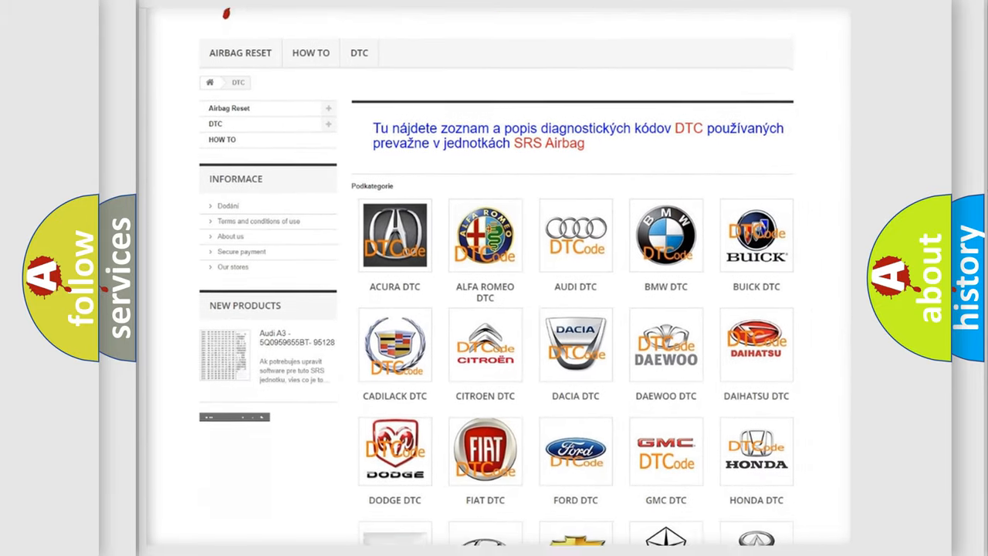
pyautogui.scroll(-3)
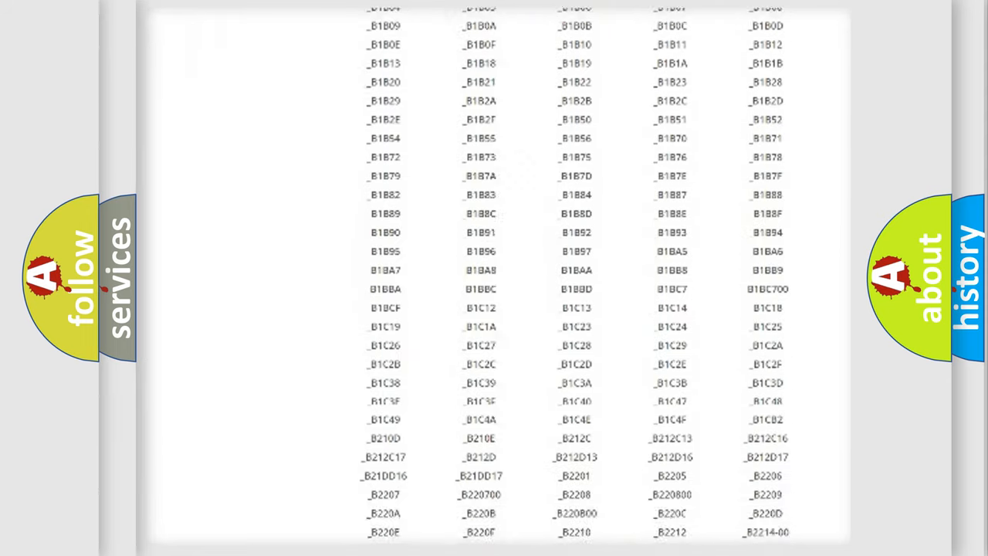
pyautogui.scroll(-3)
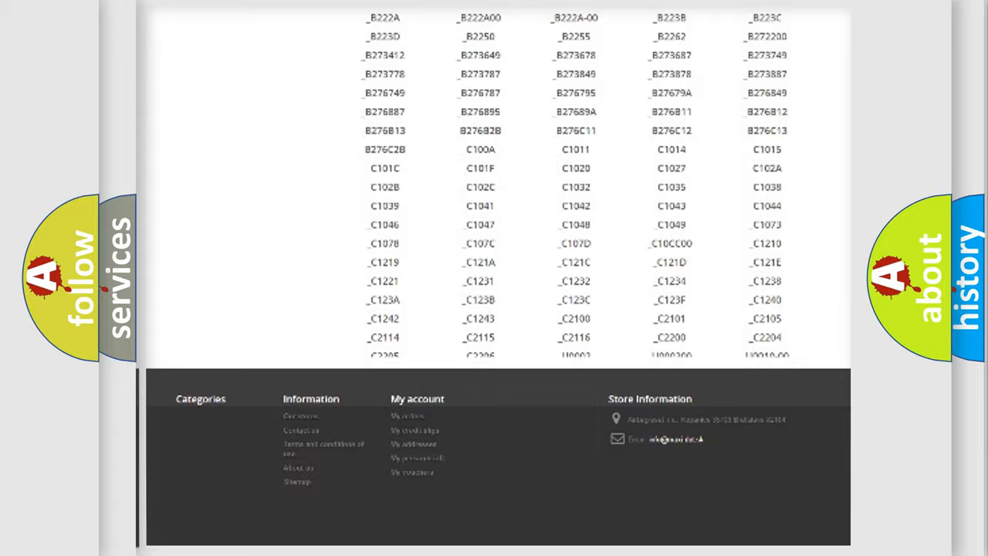
pyautogui.scroll(3)
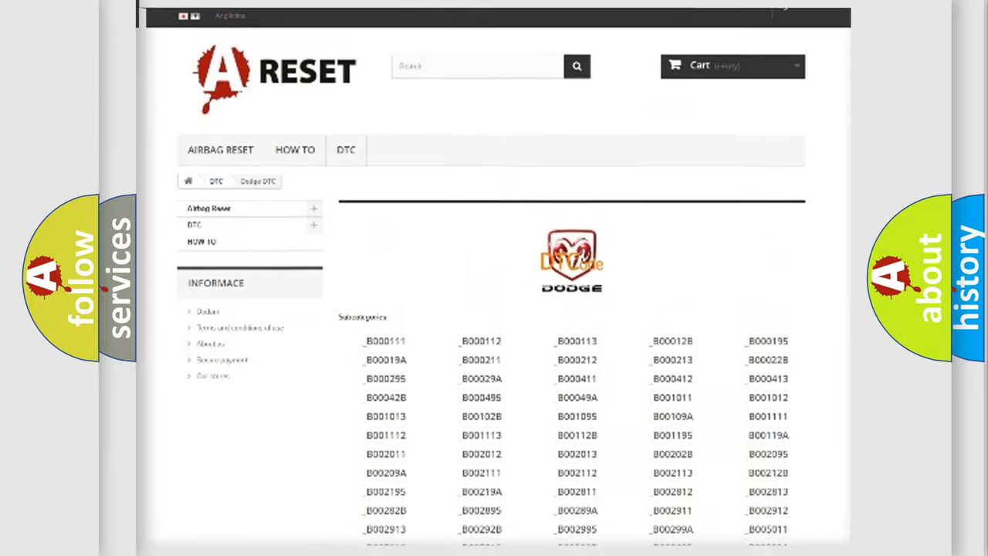